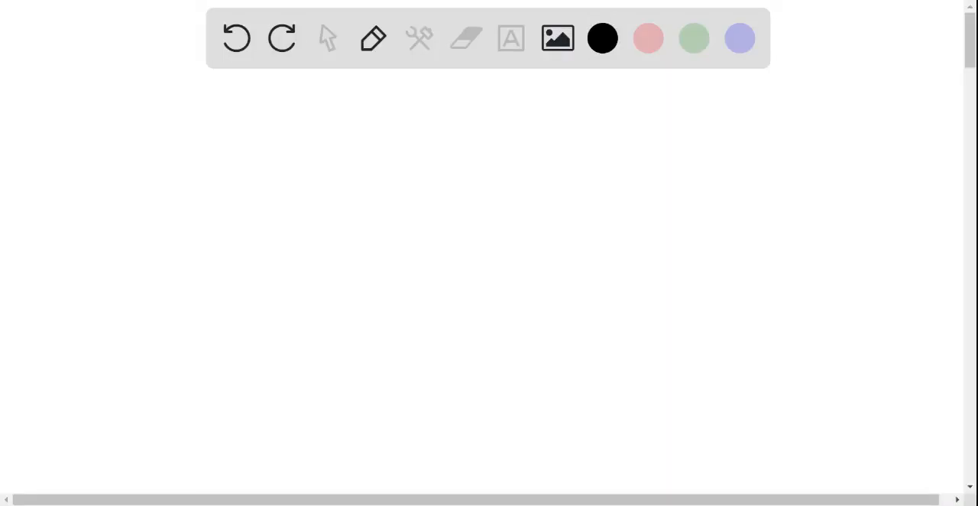
# - Draw the black stem with a left branch and label it 'Bacteria'
pyautogui.moveTo(442, 150); pyautogui.dragTo(443, 177)
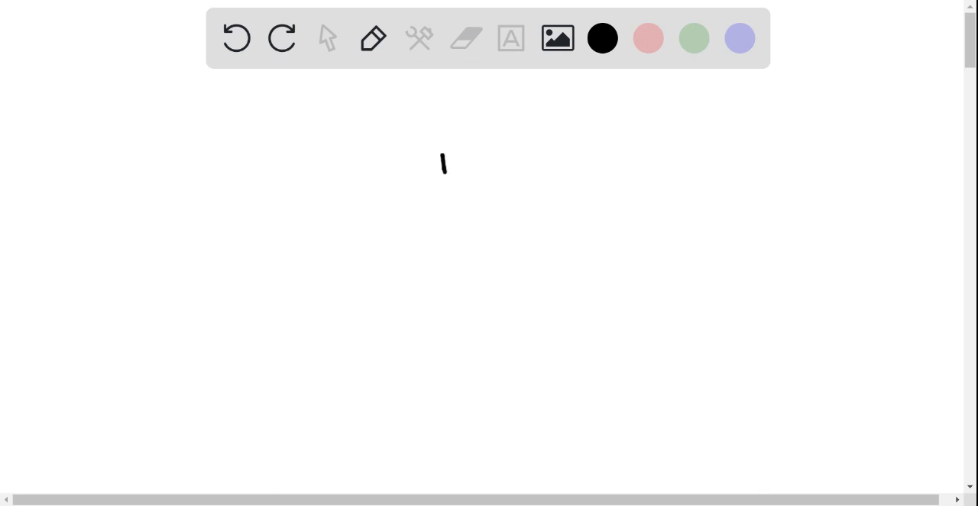
pyautogui.moveTo(442, 163); pyautogui.dragTo(445, 184)
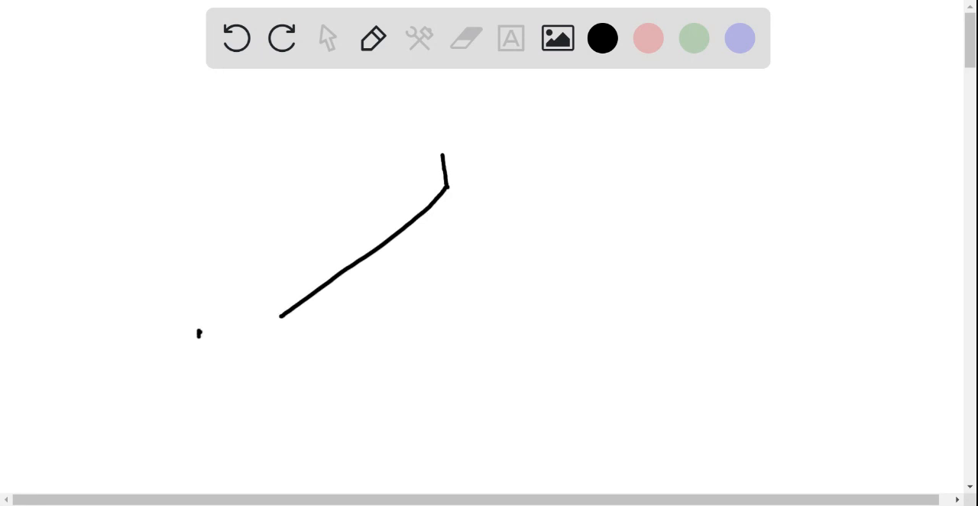
pyautogui.moveTo(200, 333); pyautogui.dragTo(211, 352)
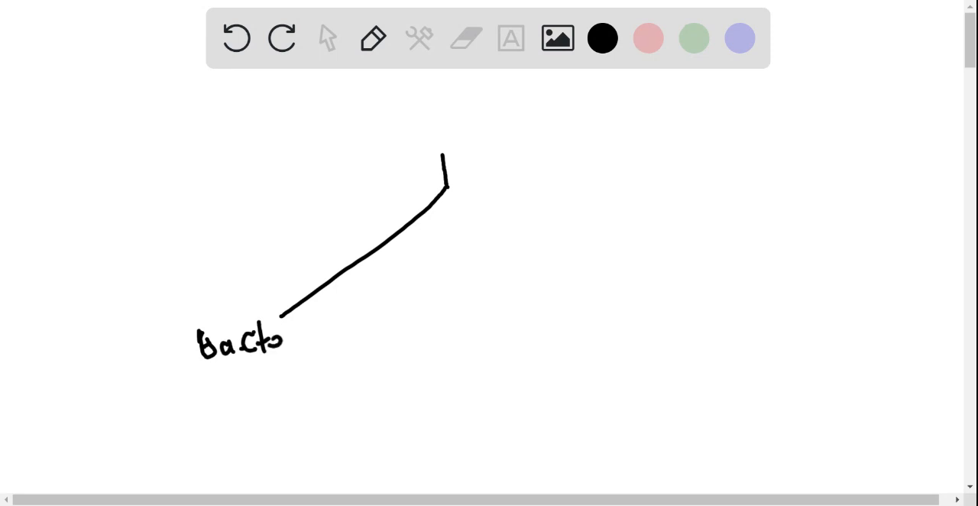
pyautogui.write('ria')
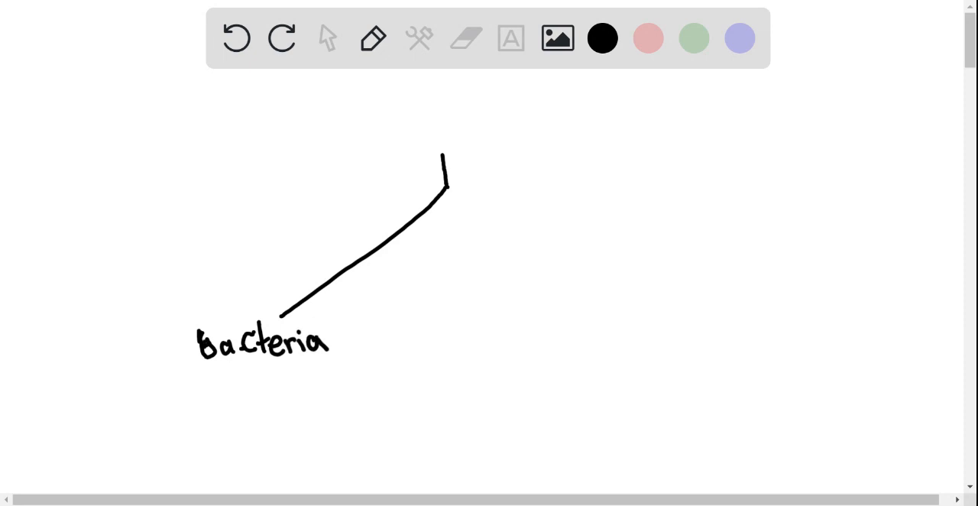
# - Draw the right branch and a middle branch splitting off it
pyautogui.moveTo(449, 176); pyautogui.dragTo(446, 197)
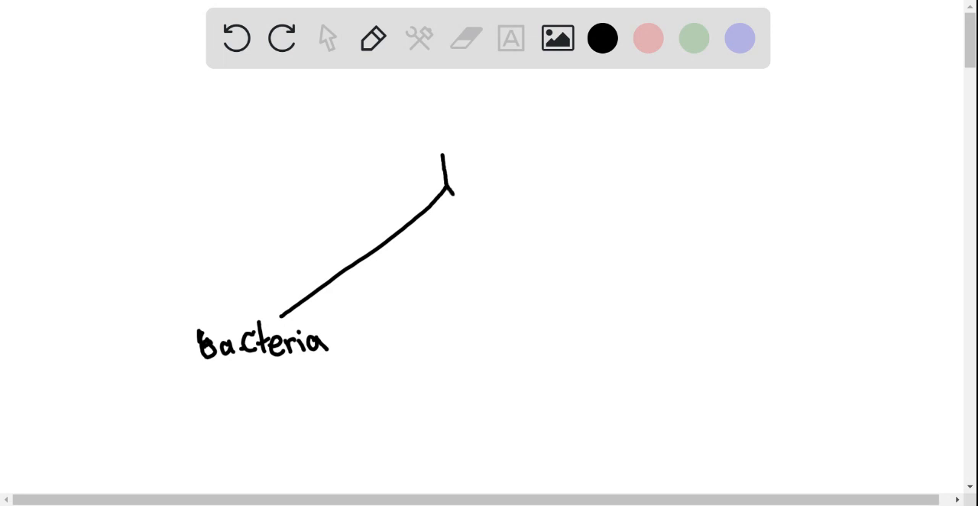
pyautogui.moveTo(450, 196); pyautogui.dragTo(608, 318)
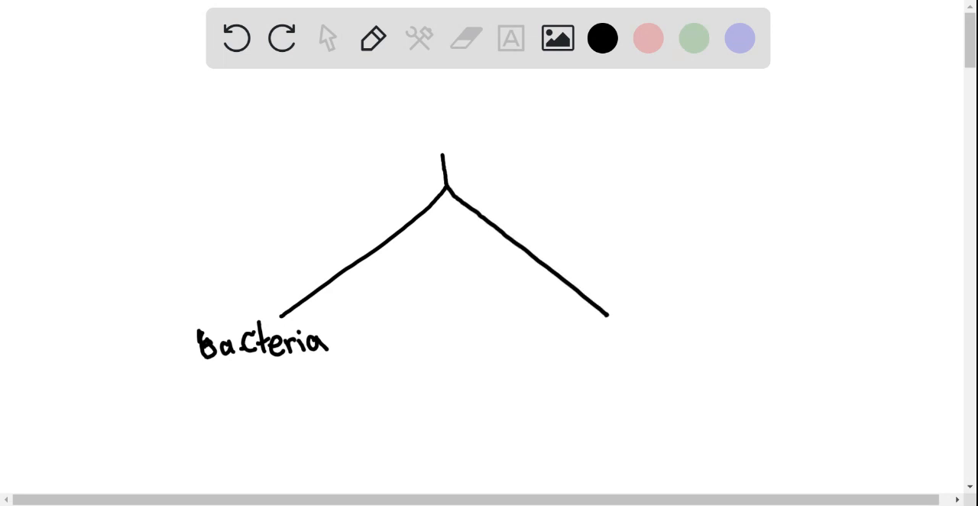
pyautogui.moveTo(497, 232); pyautogui.dragTo(436, 329)
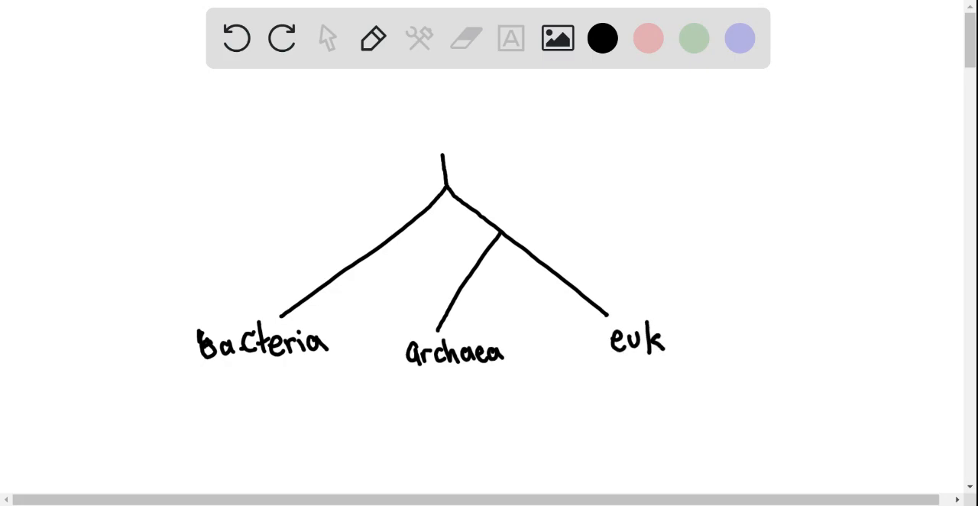
# - Label the new branches 'archaea' and 'eukarya', fixing a stray letter
pyautogui.write('y')
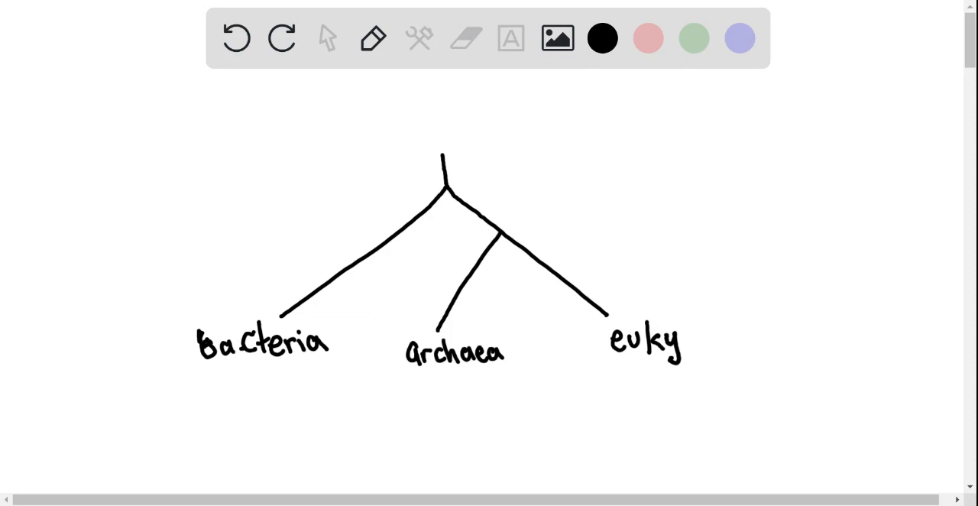
pyautogui.click(237, 38)
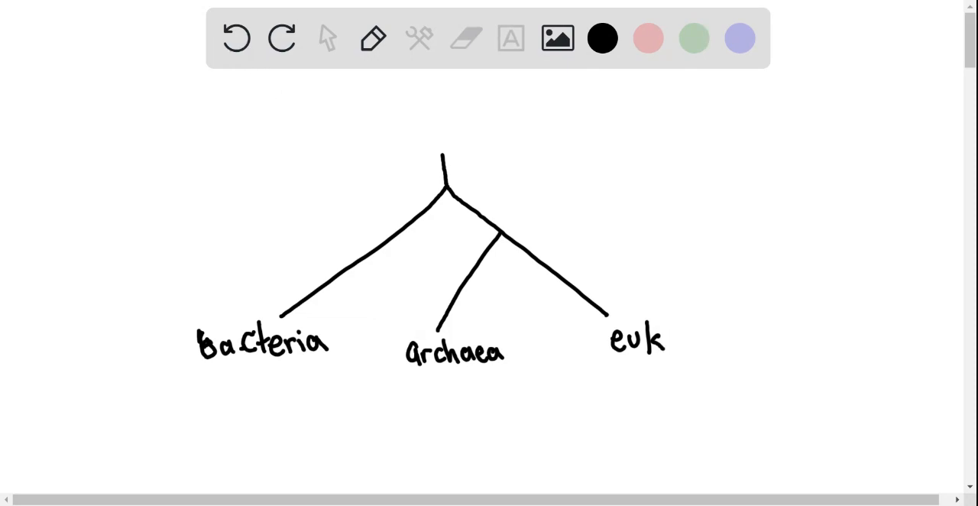
pyautogui.write('a')
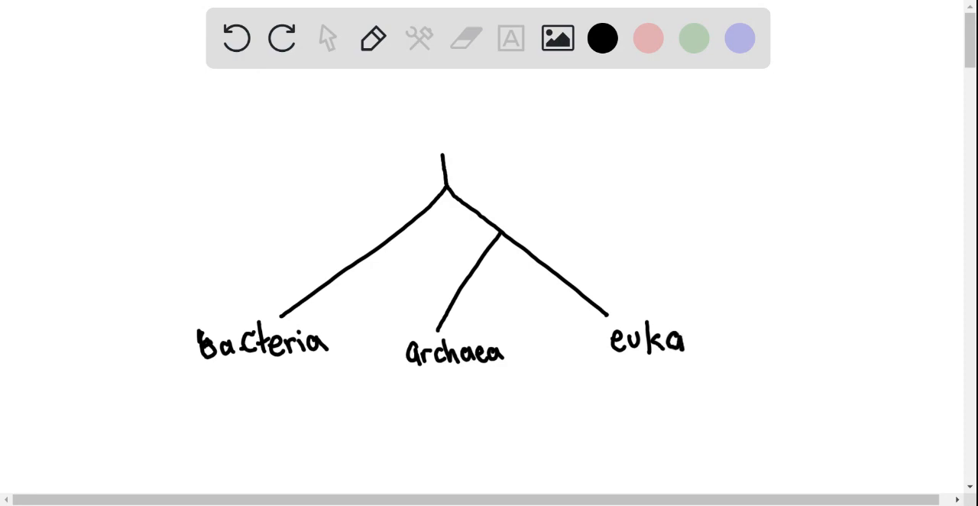
pyautogui.write('rya')
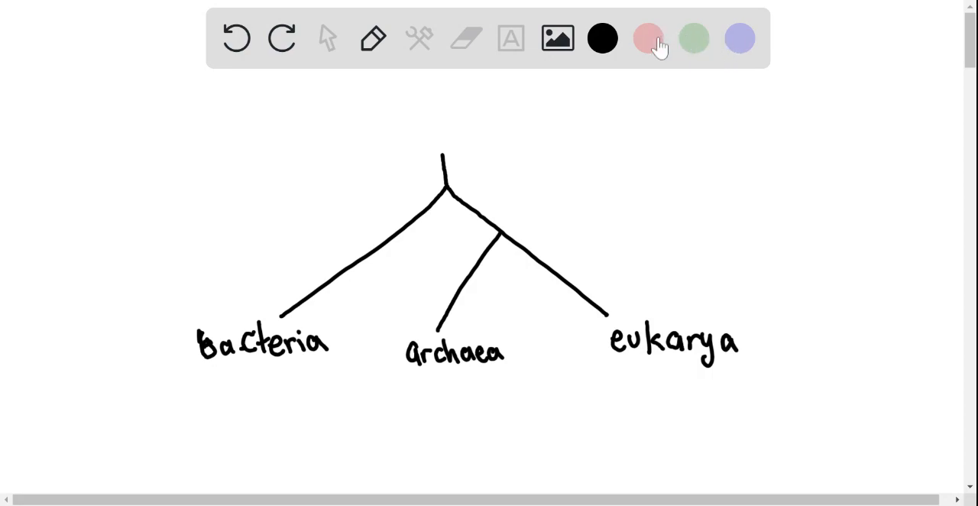
# - Link Bacteria and archaea with a red double arrow and underline eukarya in green
pyautogui.click(648, 38)
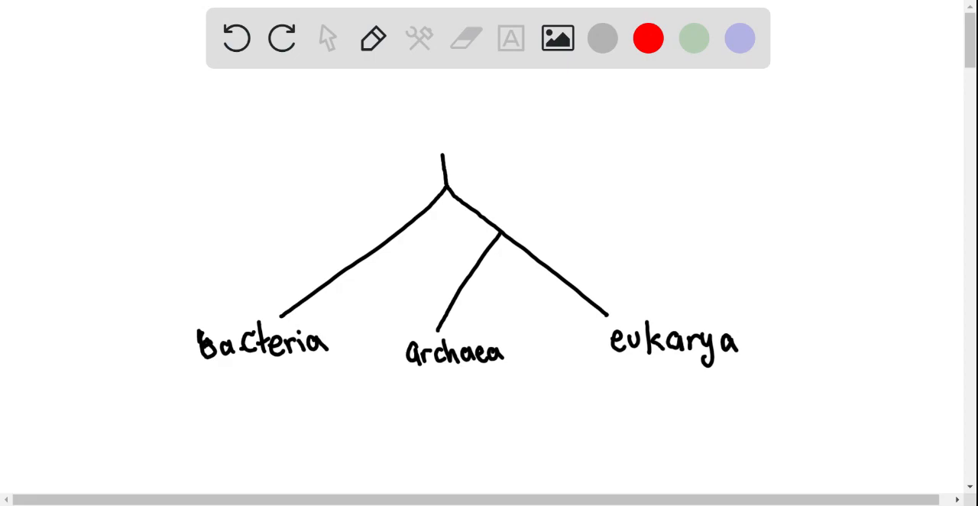
pyautogui.moveTo(342, 336); pyautogui.dragTo(336, 359)
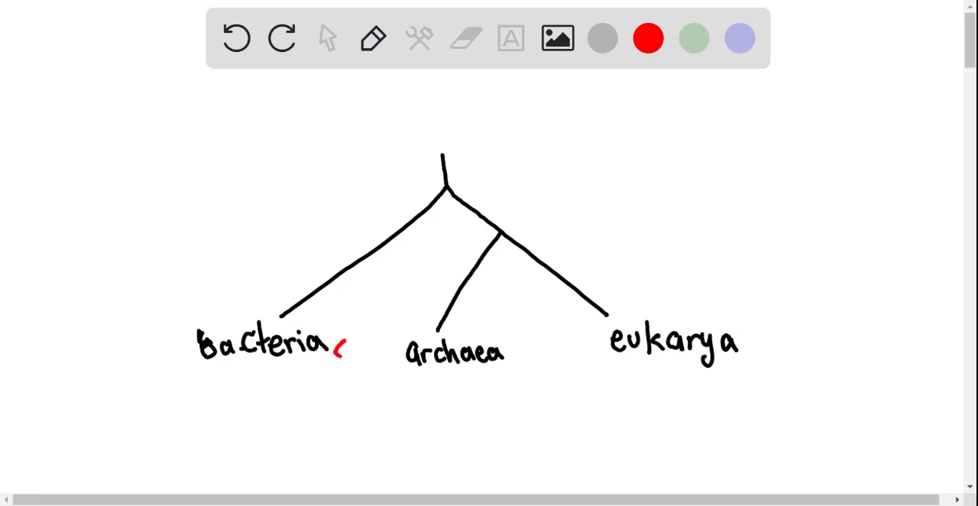
pyautogui.moveTo(339, 354); pyautogui.dragTo(398, 354)
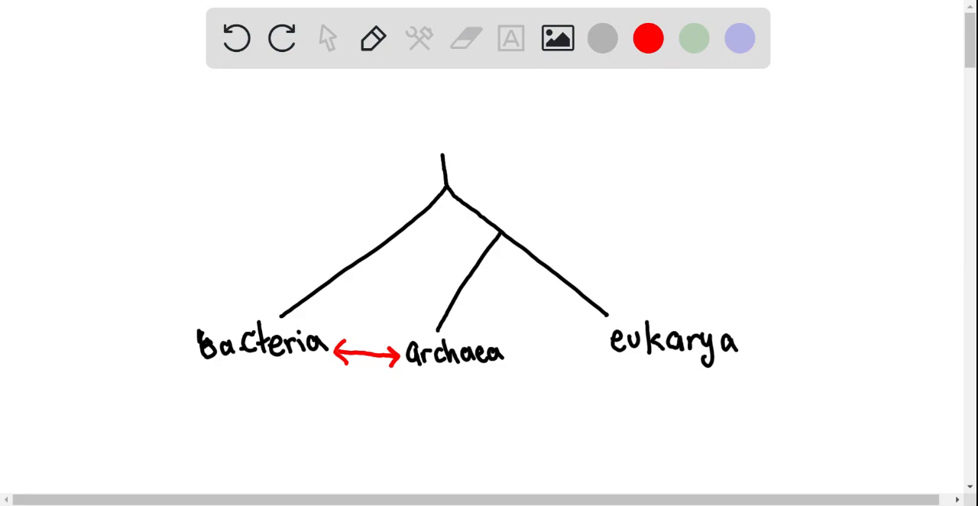
pyautogui.click(694, 38)
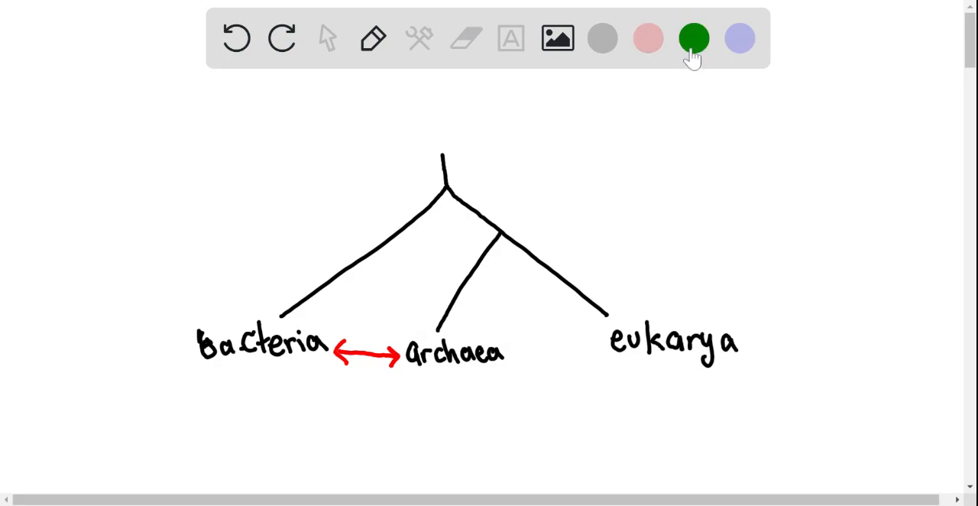
pyautogui.moveTo(624, 359); pyautogui.dragTo(715, 361)
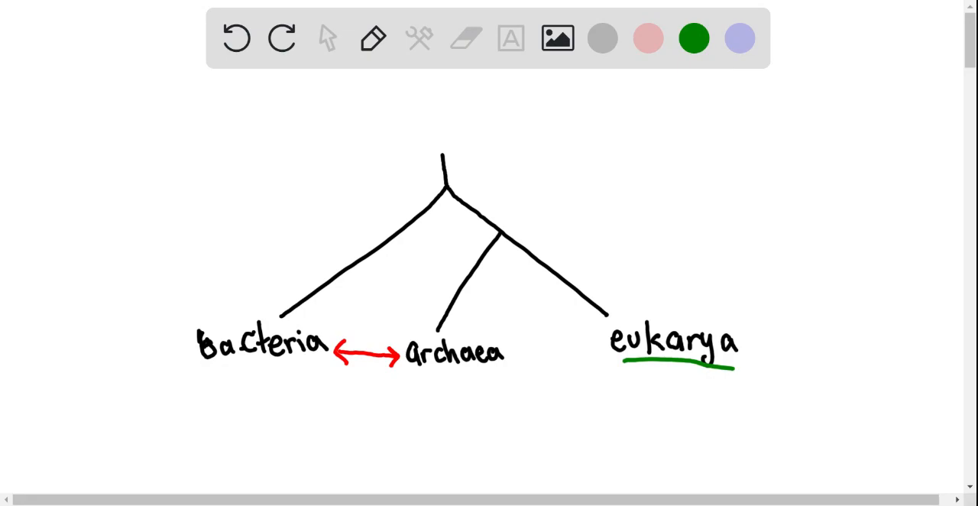
pyautogui.click(603, 38)
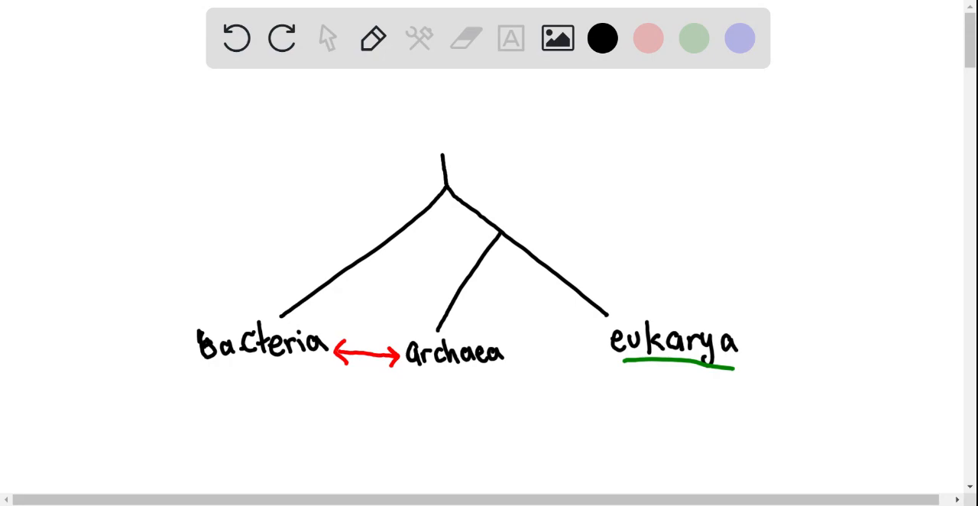
pyautogui.click(694, 38)
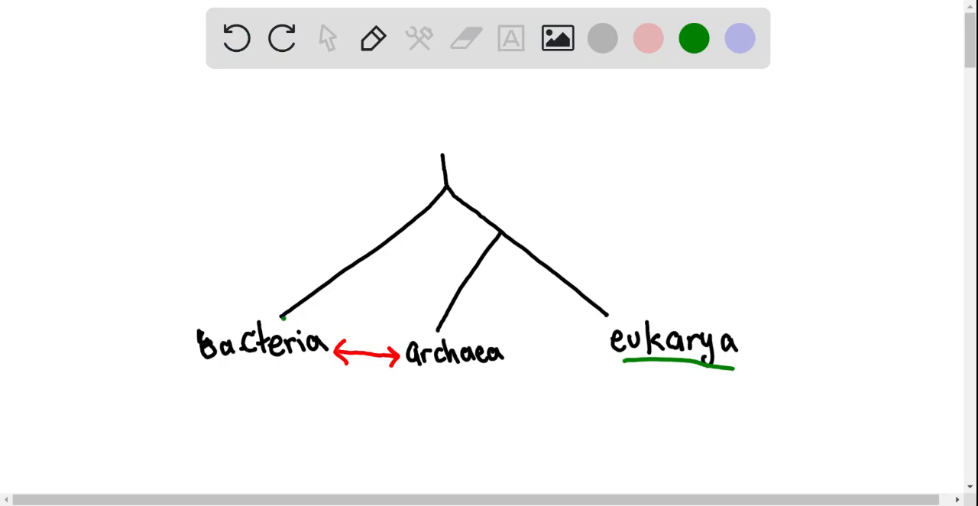
# - Trace the Bacteria branch green, archaea red and eukarya blue
pyautogui.moveTo(284, 318); pyautogui.dragTo(437, 180)
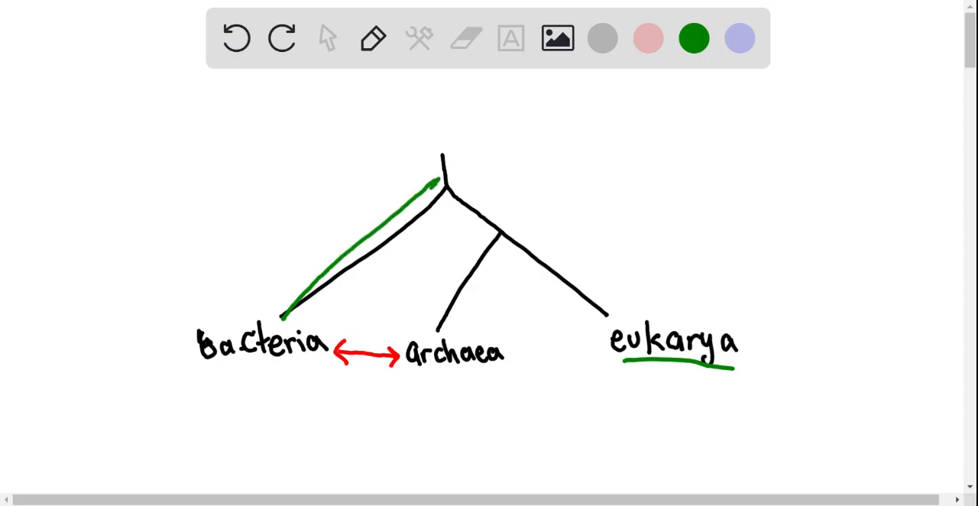
pyautogui.moveTo(283, 314); pyautogui.dragTo(440, 180)
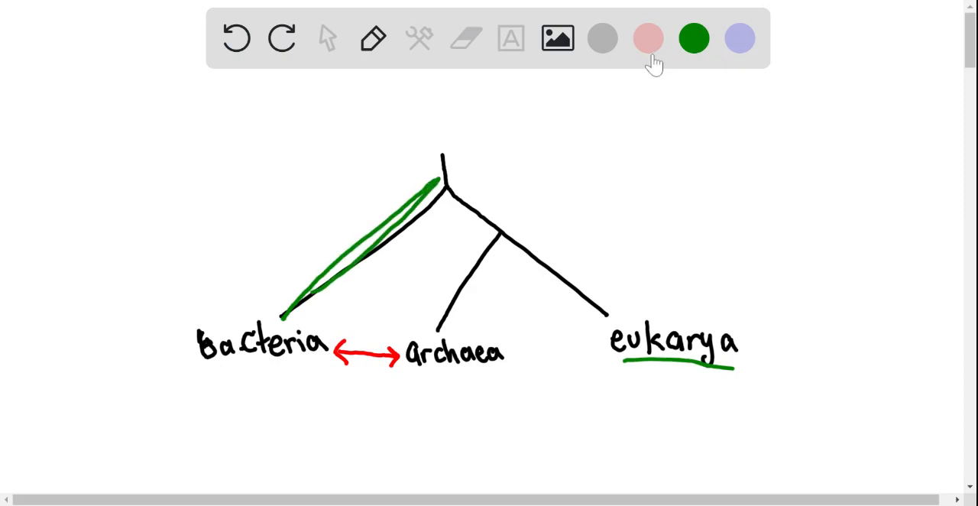
pyautogui.click(648, 39)
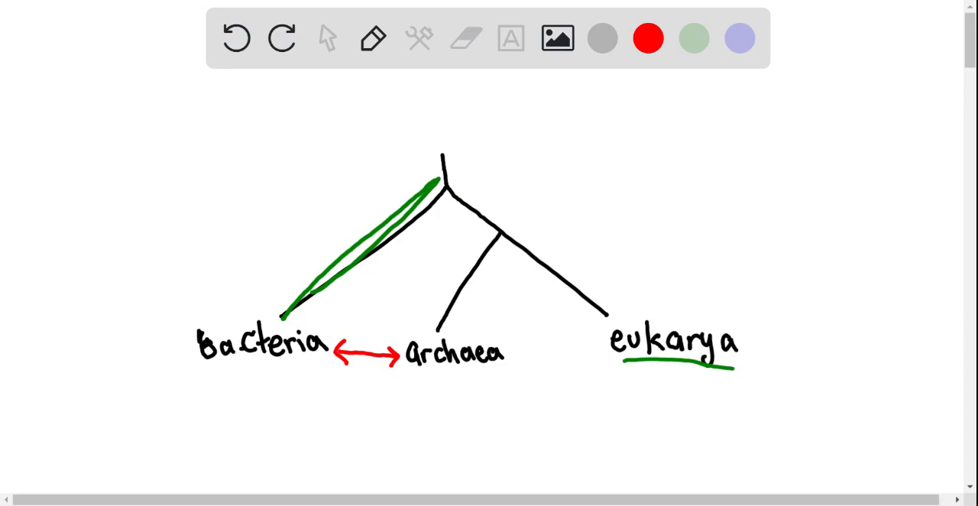
pyautogui.moveTo(497, 226); pyautogui.dragTo(443, 321)
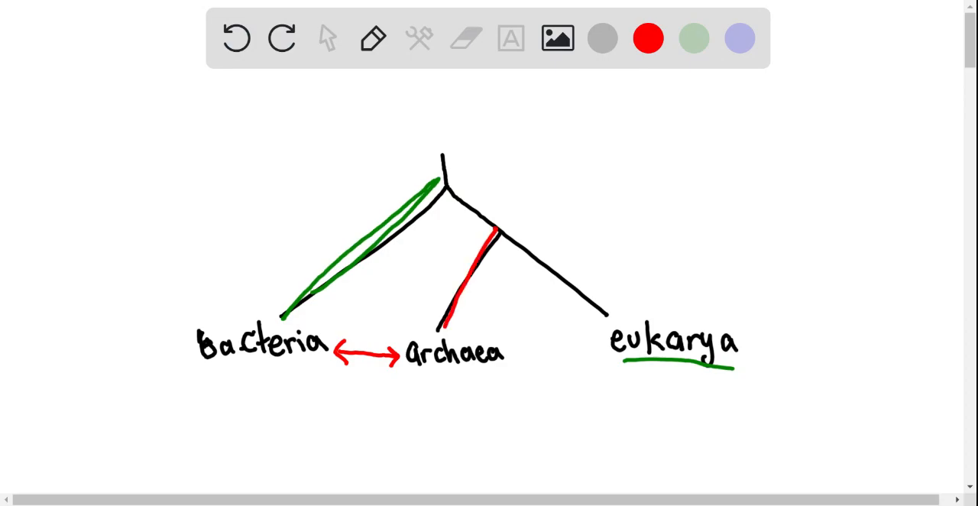
pyautogui.click(740, 38)
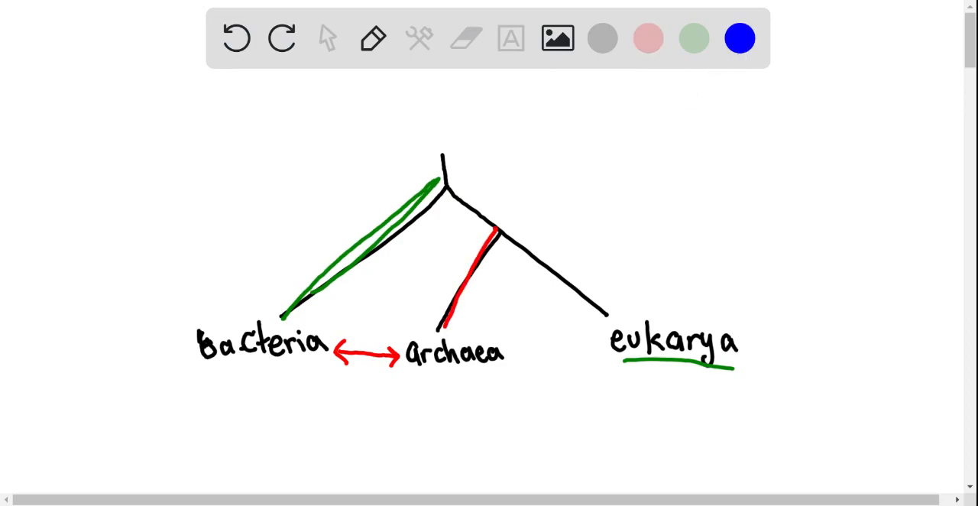
pyautogui.moveTo(506, 233); pyautogui.dragTo(599, 318)
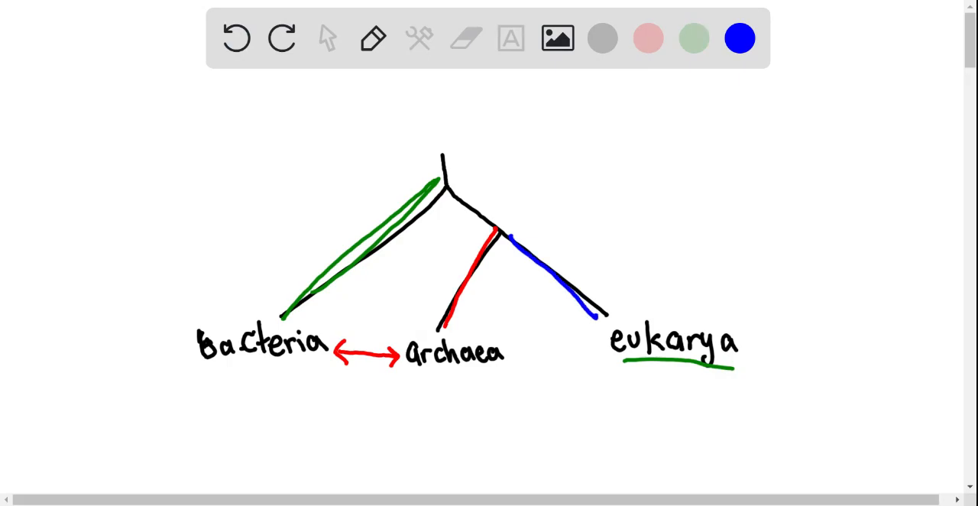
pyautogui.moveTo(621, 48)
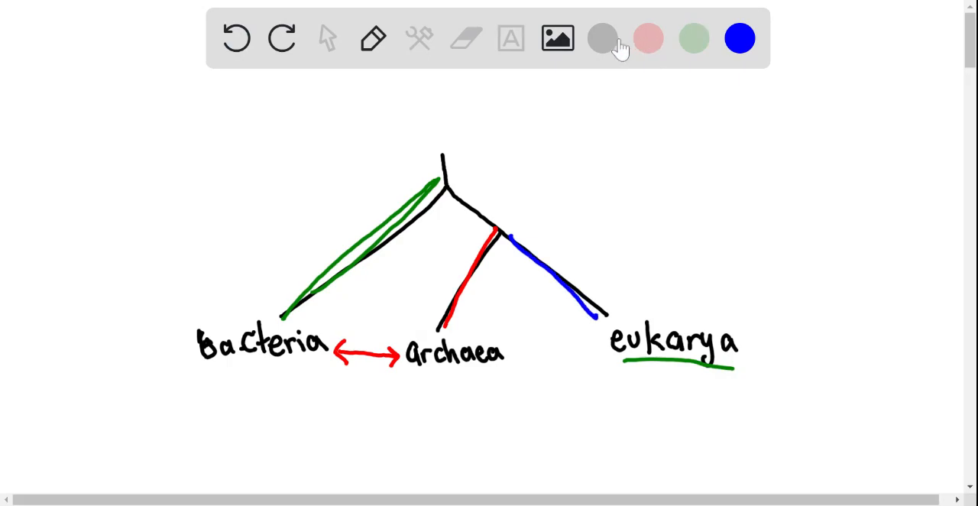
# - Write the black note 'ribosomal RNA = rRNA' at the upper right
pyautogui.click(602, 38)
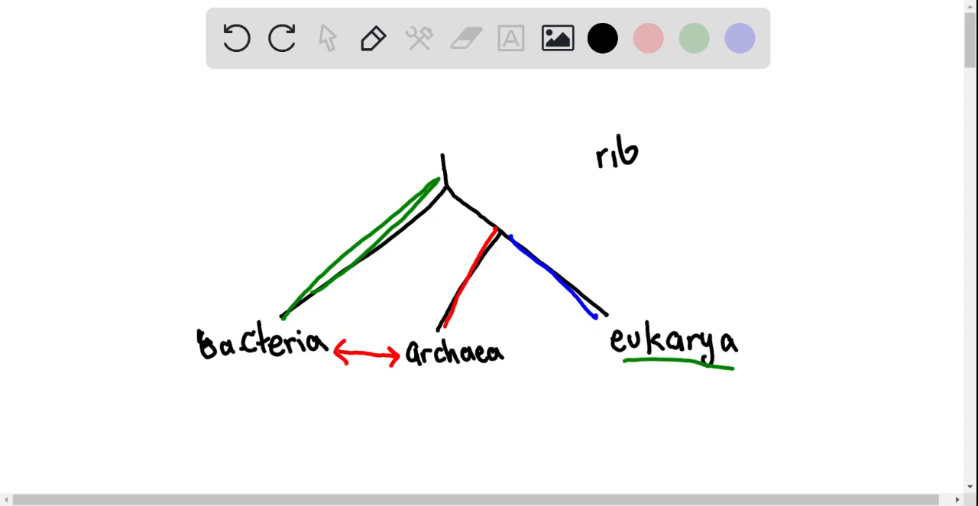
pyautogui.write('oso')
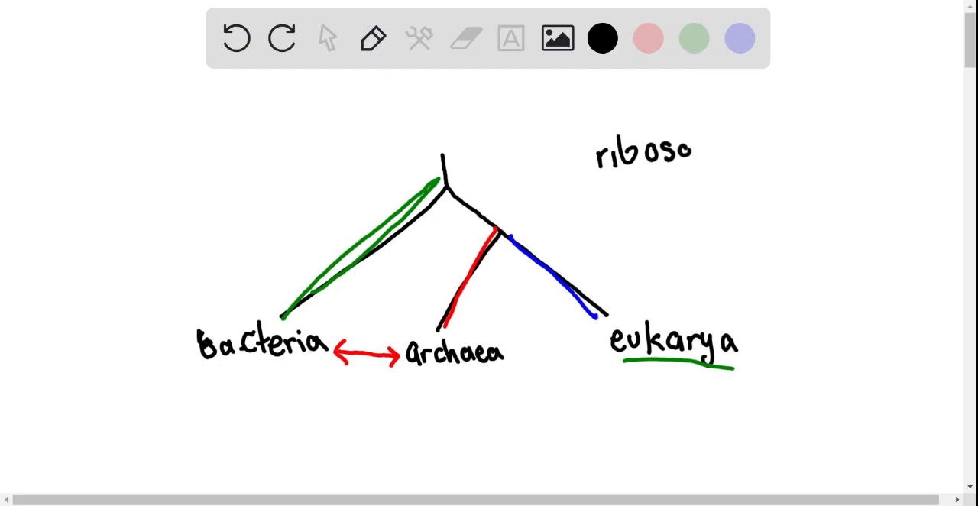
pyautogui.write('mal')
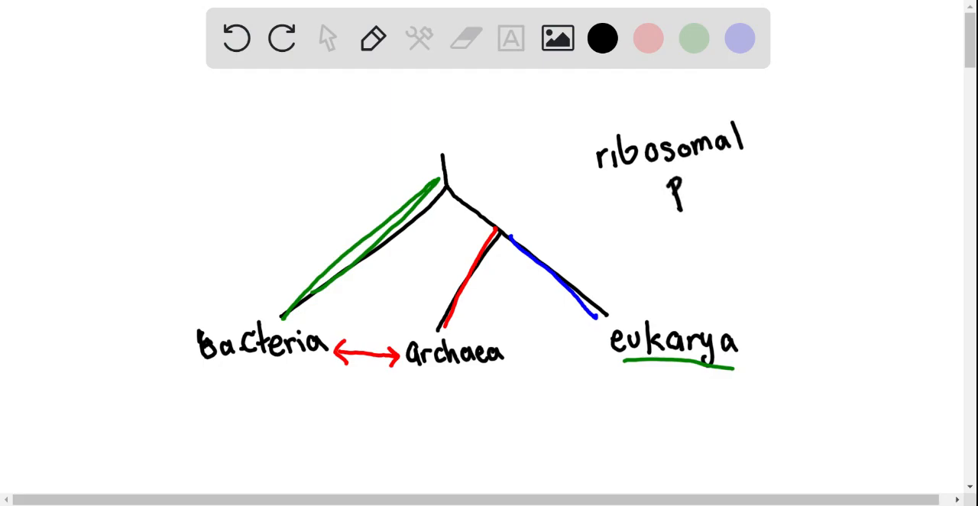
pyautogui.write('RNA')
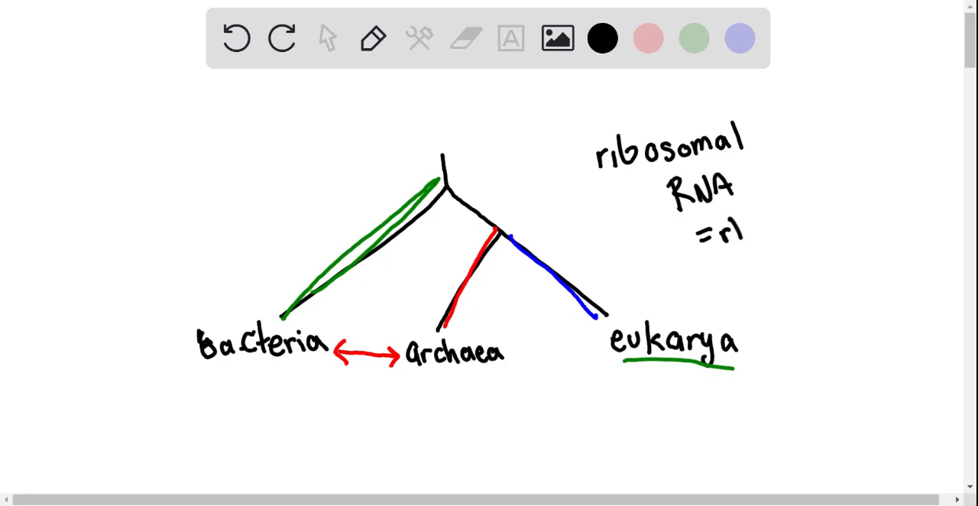
pyautogui.write('rRN')
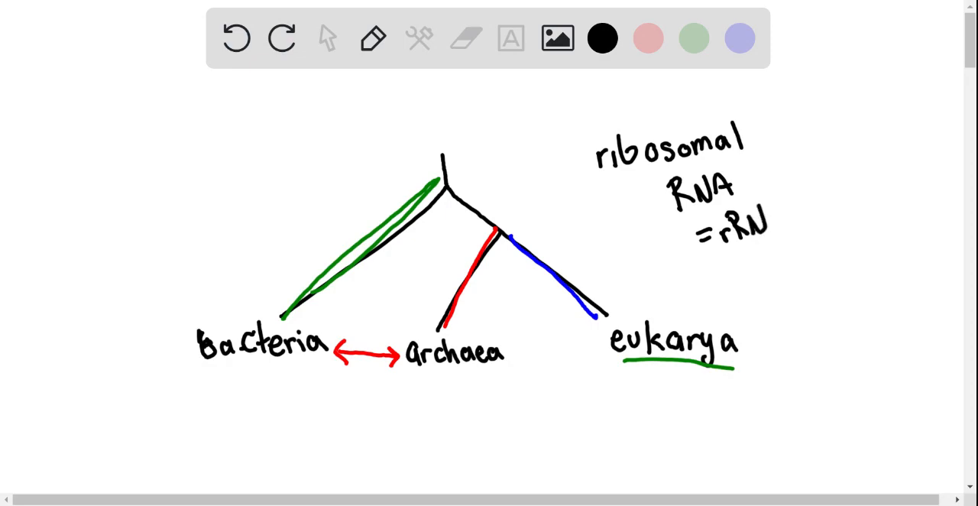
pyautogui.write('A')
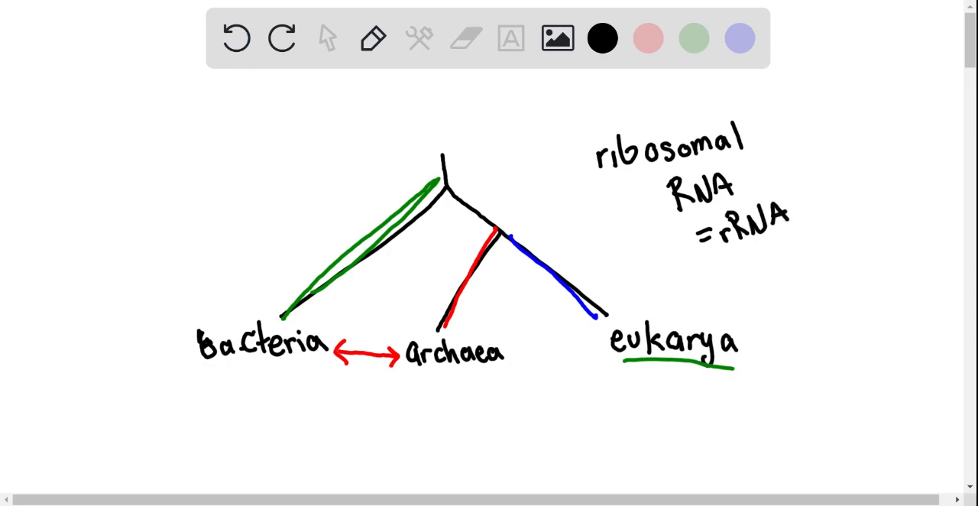